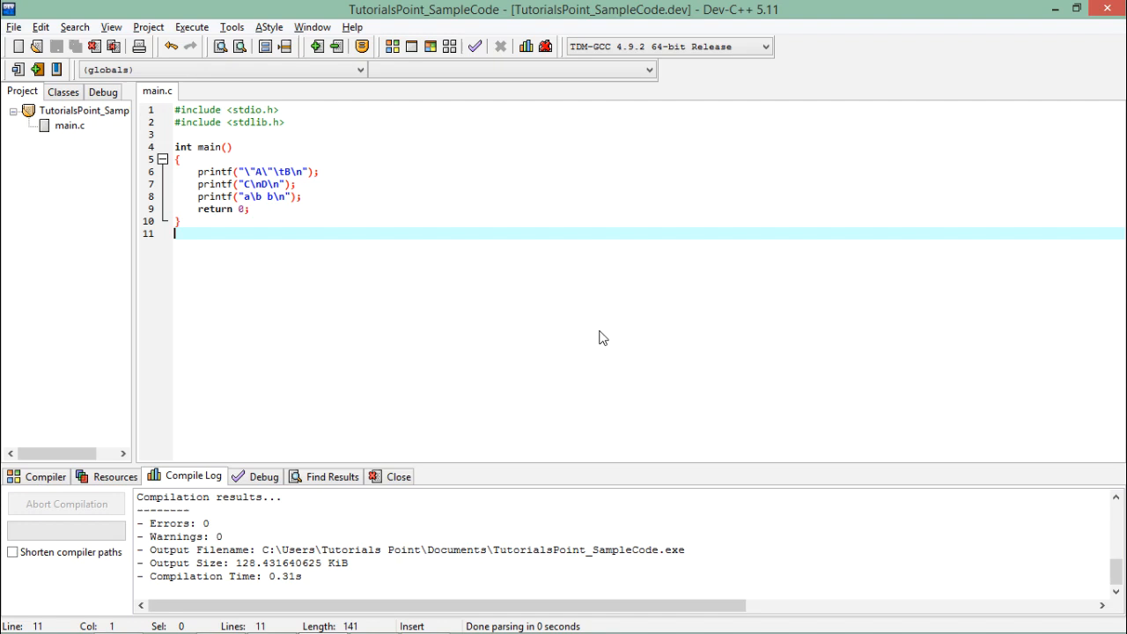
pyautogui.moveTo(497, 293)
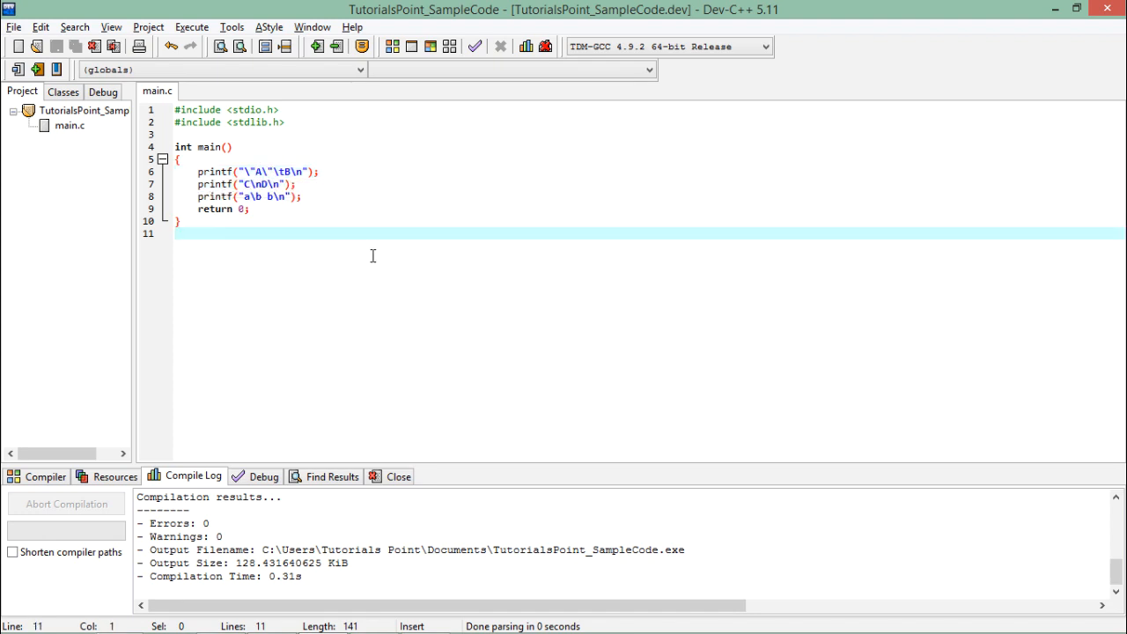
# Remove \b from printf("a\b b\n") on line 8 and rebuild with zero errors
pyautogui.click(303, 196)
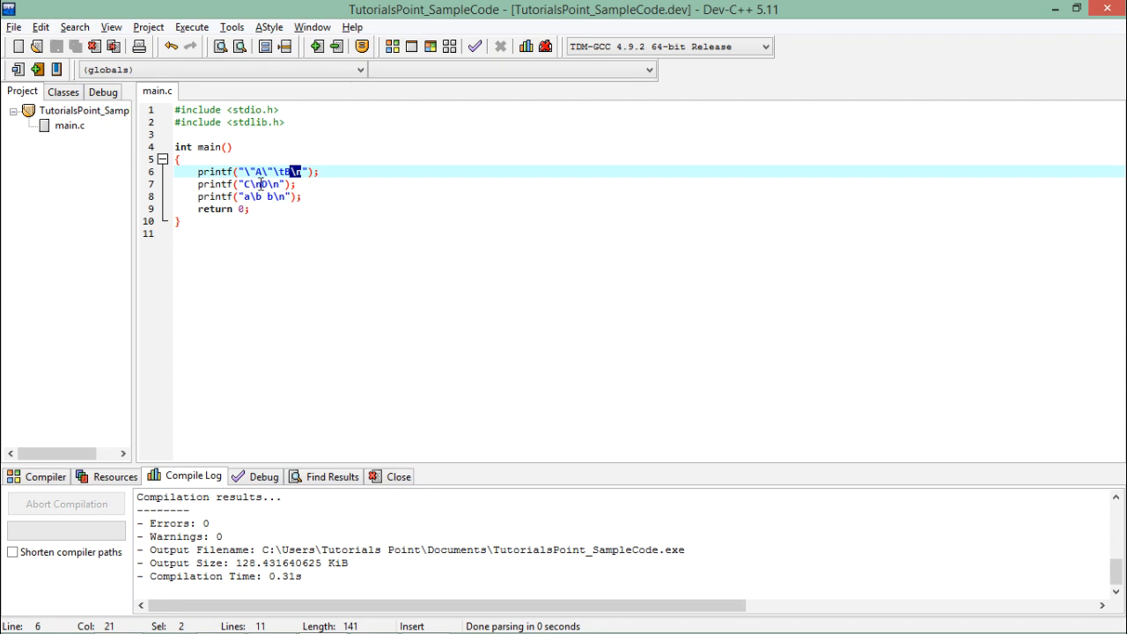
pyautogui.click(256, 185)
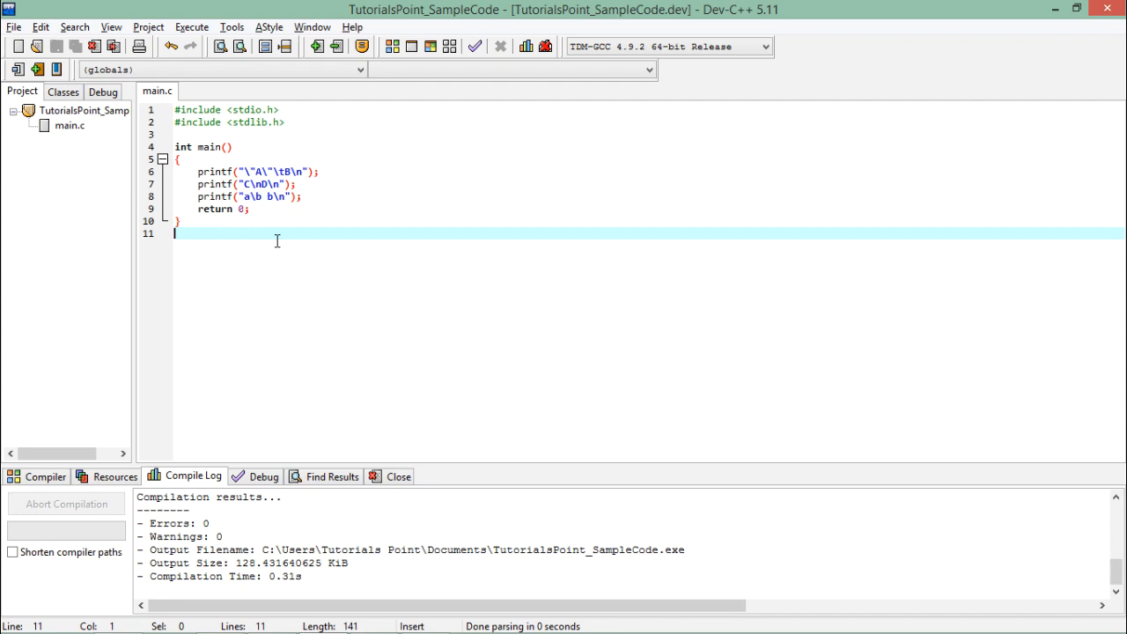
pyautogui.doubleClick(254, 197)
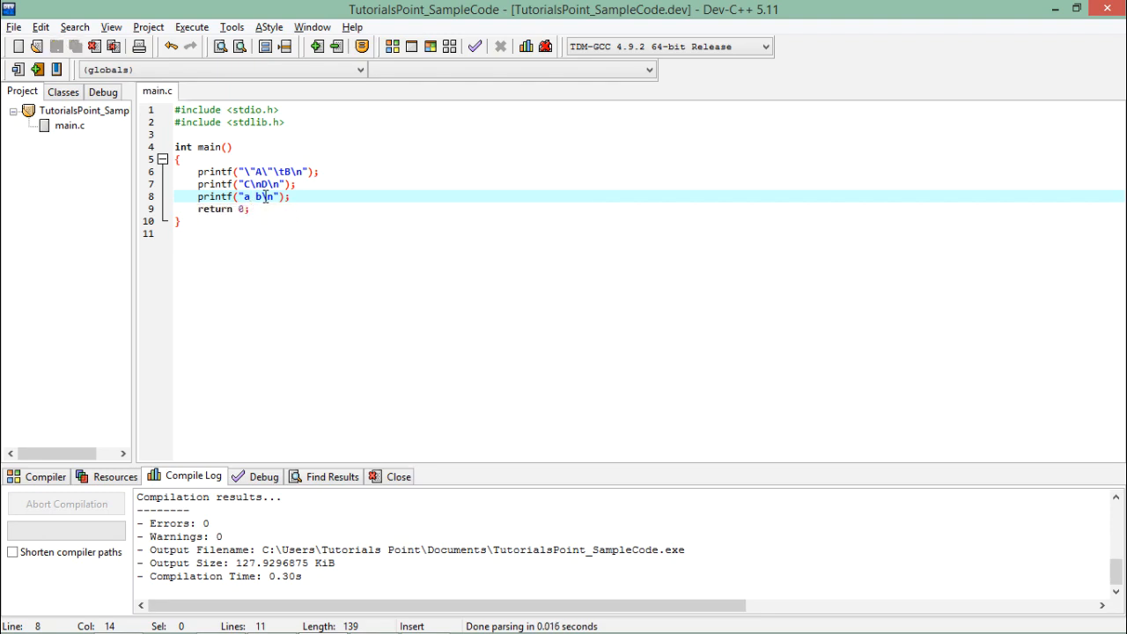
# Restore \b so the third printf reads "a\b b\n" again
pyautogui.click(362, 46)
pyautogui.write('\\b')
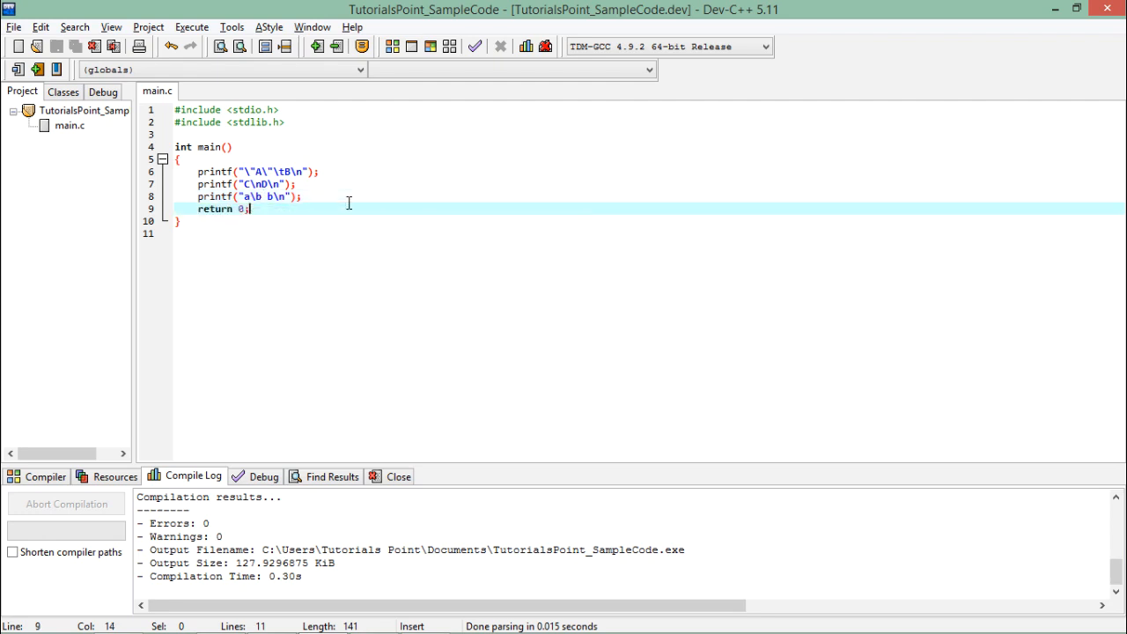
# Add a fourth line printf("\? \n \' \n \\"); before return 0;
pyautogui.press('Enter')
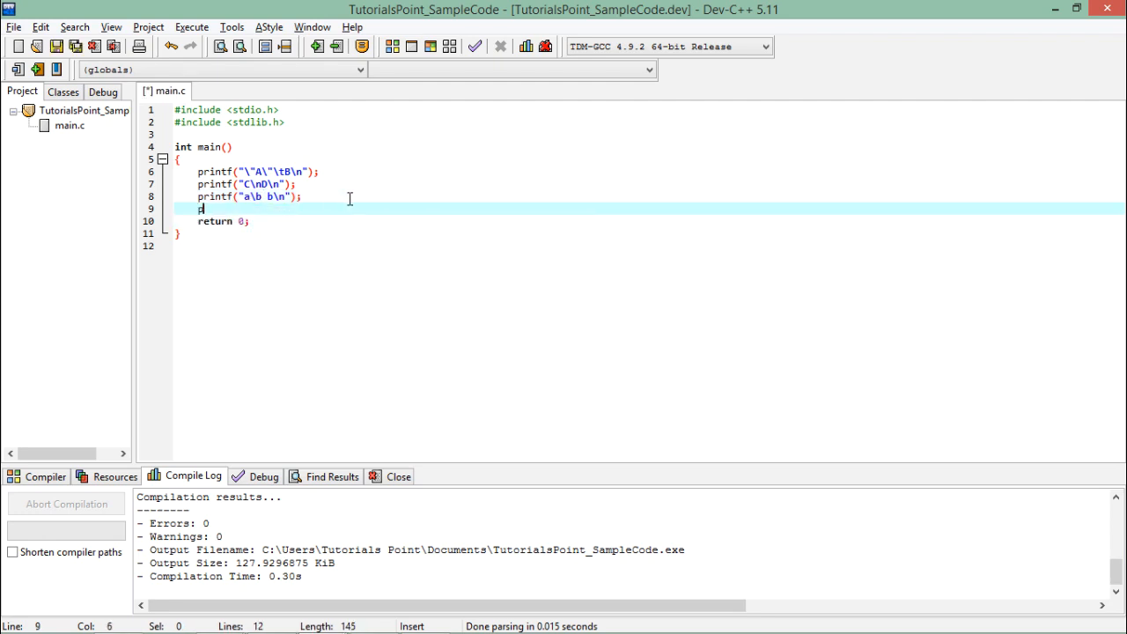
pyautogui.write('rintf();')
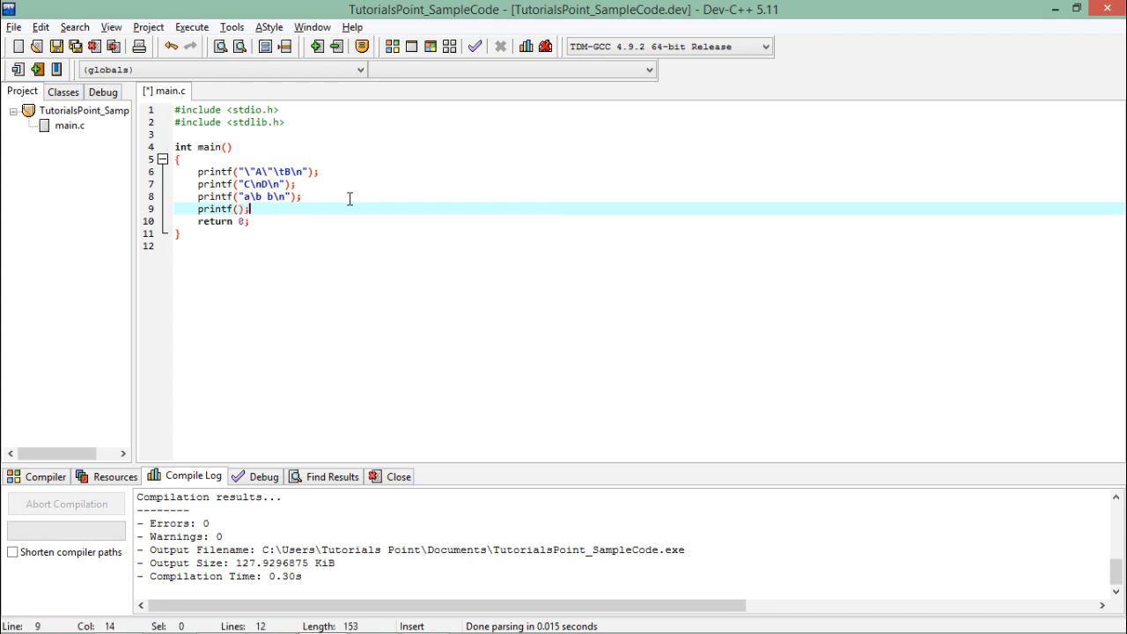
pyautogui.write('"\\')
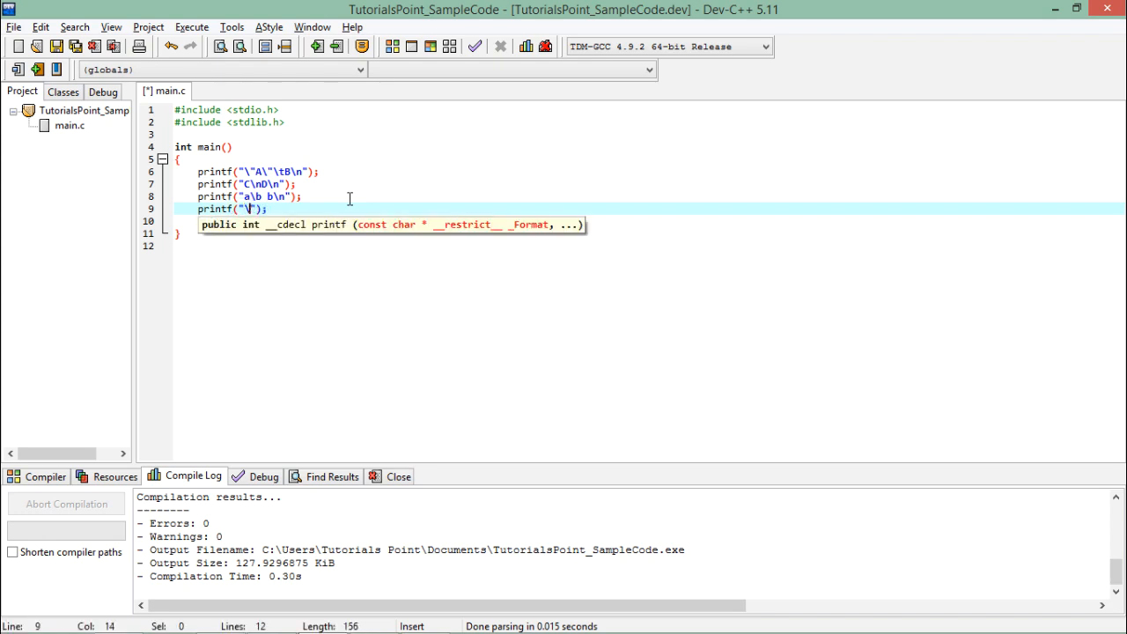
pyautogui.write('?')
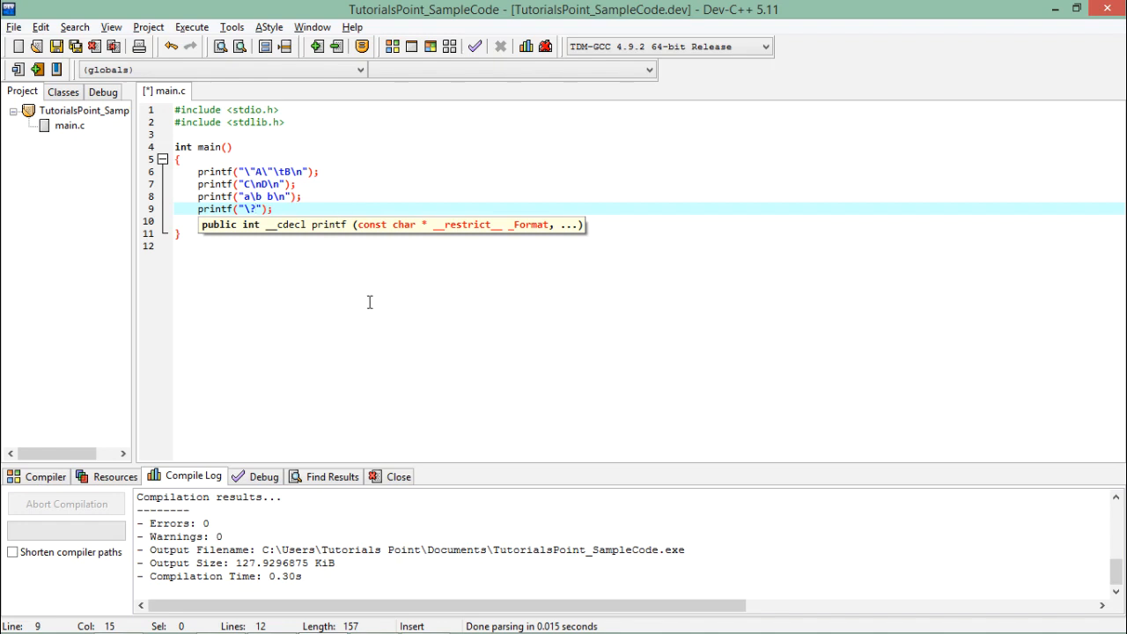
pyautogui.write('\\n')
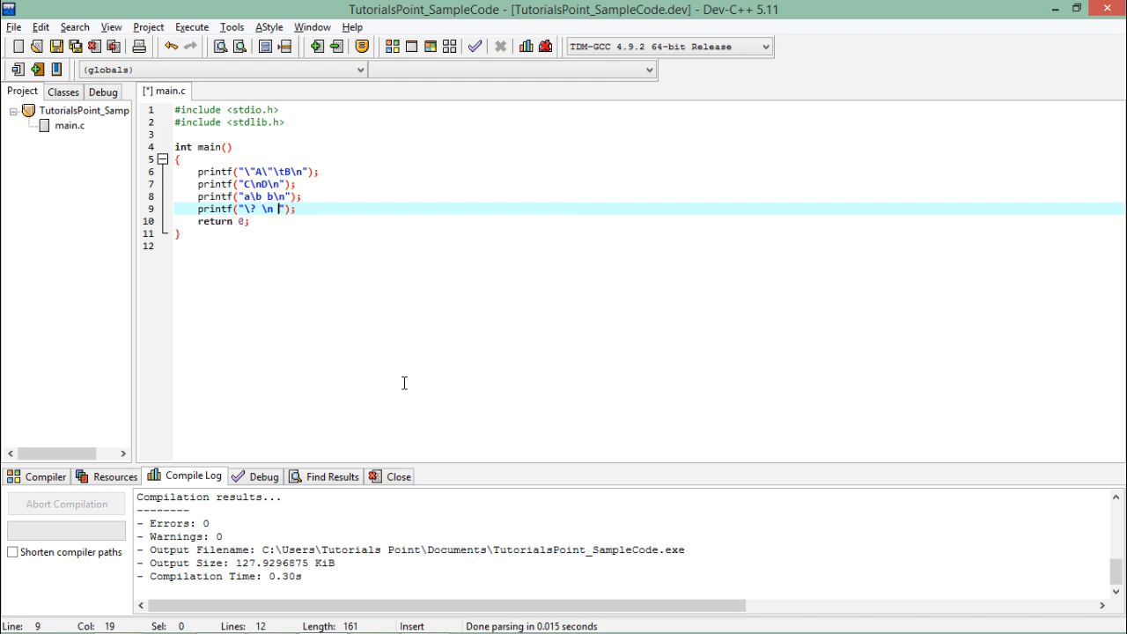
pyautogui.write("\\'")
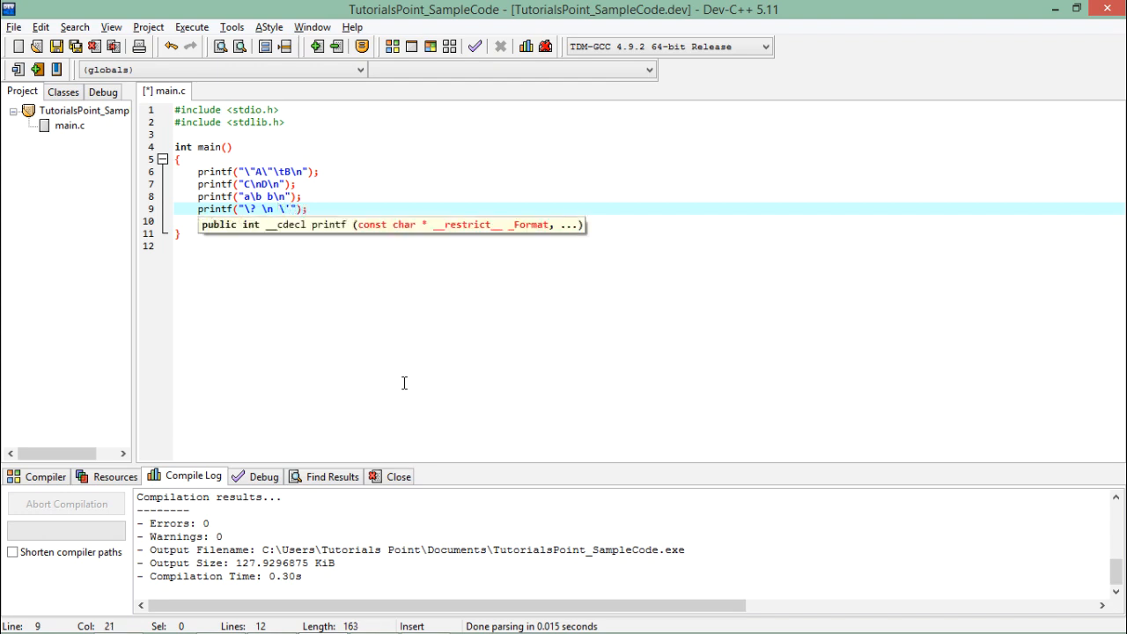
pyautogui.write('\\n')
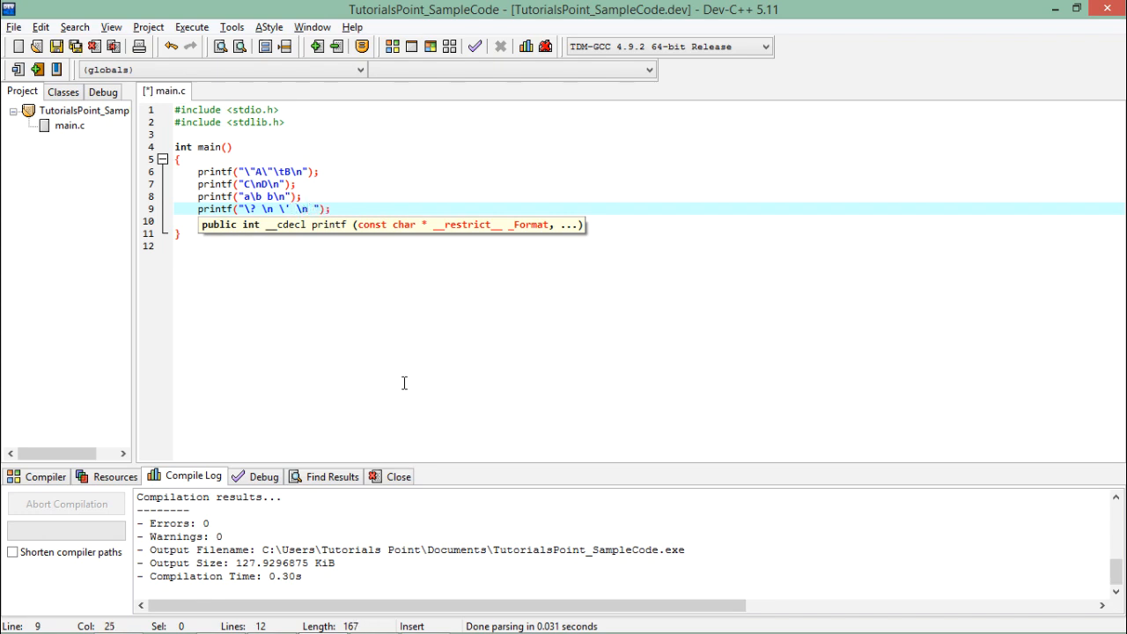
pyautogui.write('\\\\')
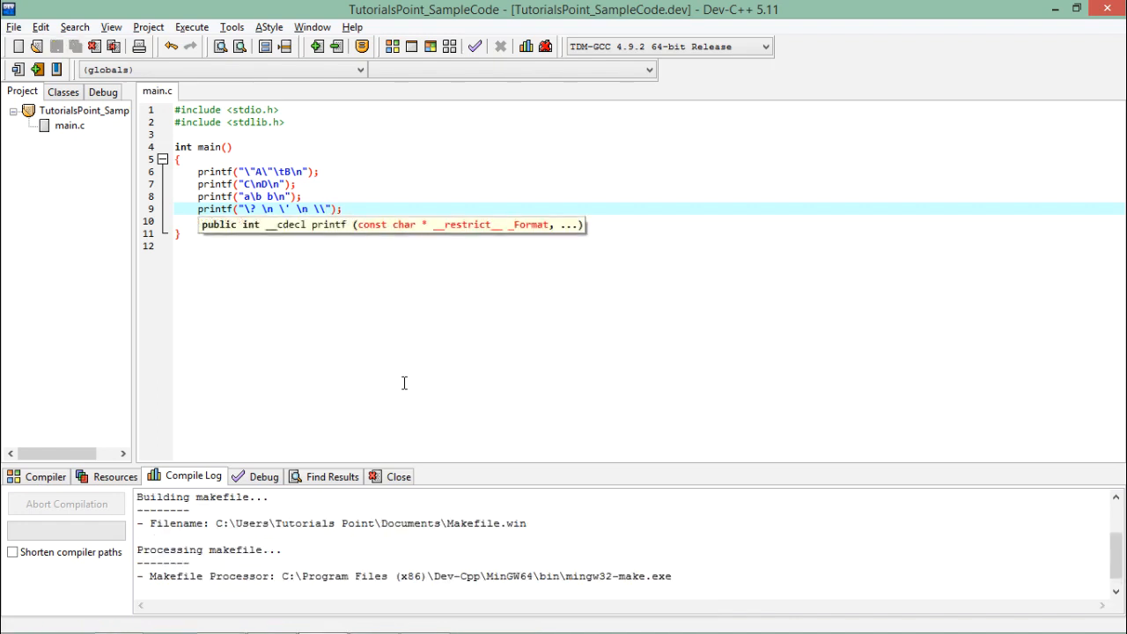
# Compile and run the program (F11) to see the console output
pyautogui.click(362, 46)
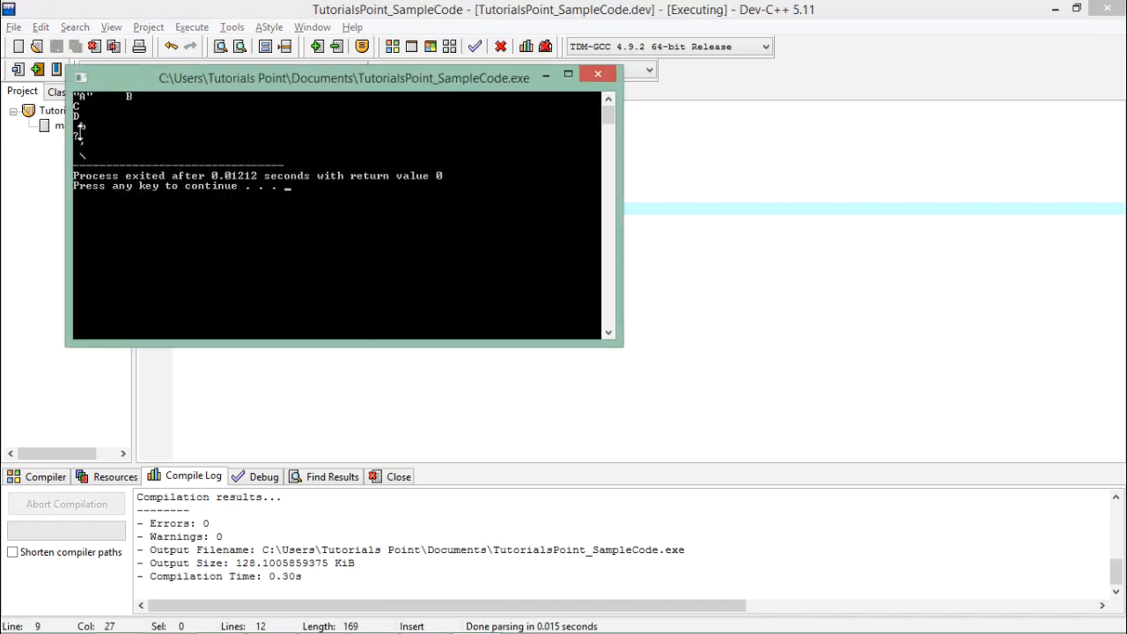